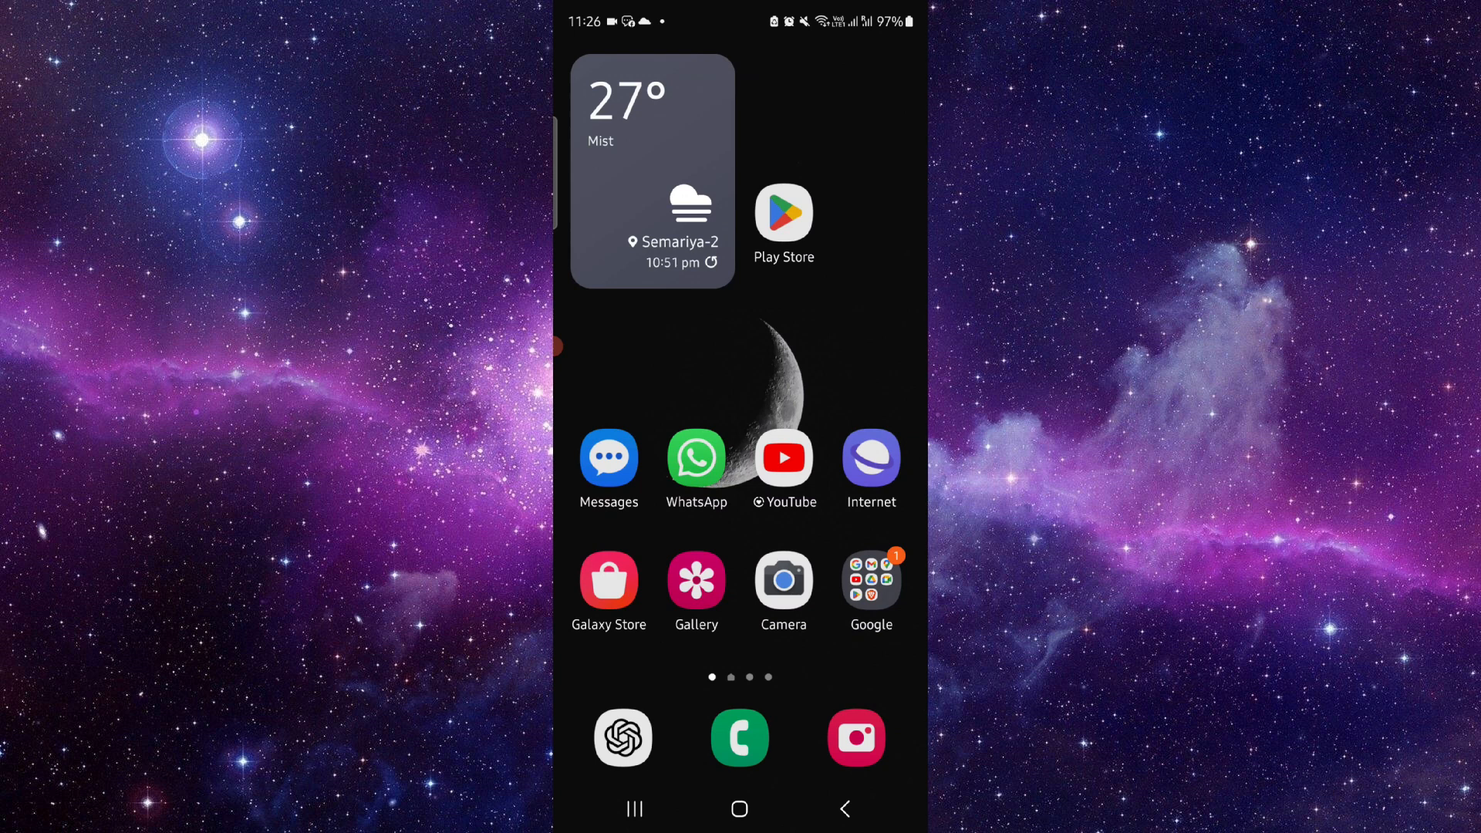
# - Read the Dots.Memories features note in Samsung Notes, then return to the home screen
pyautogui.click(634, 808)
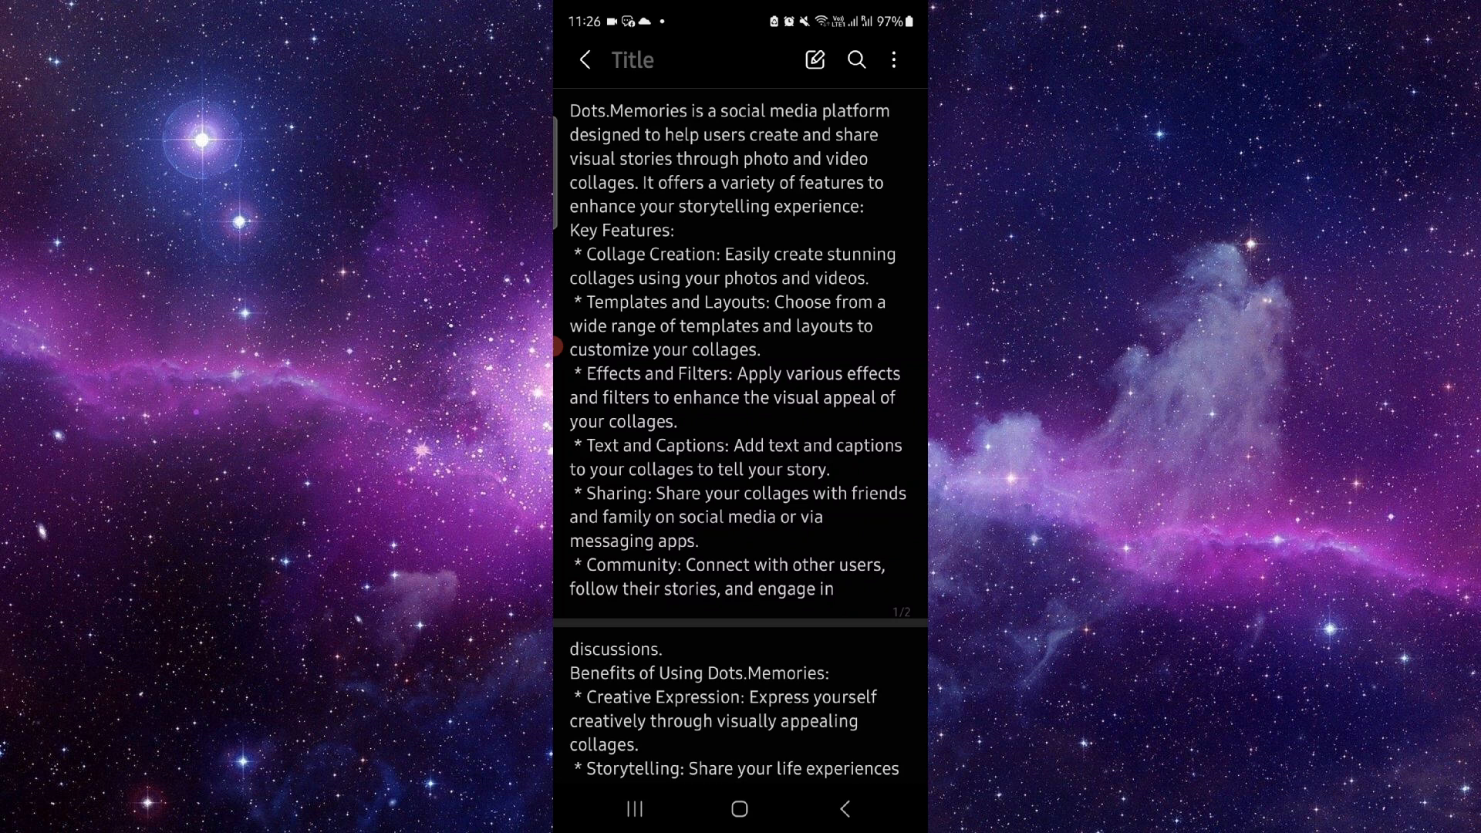
pyautogui.click(739, 808)
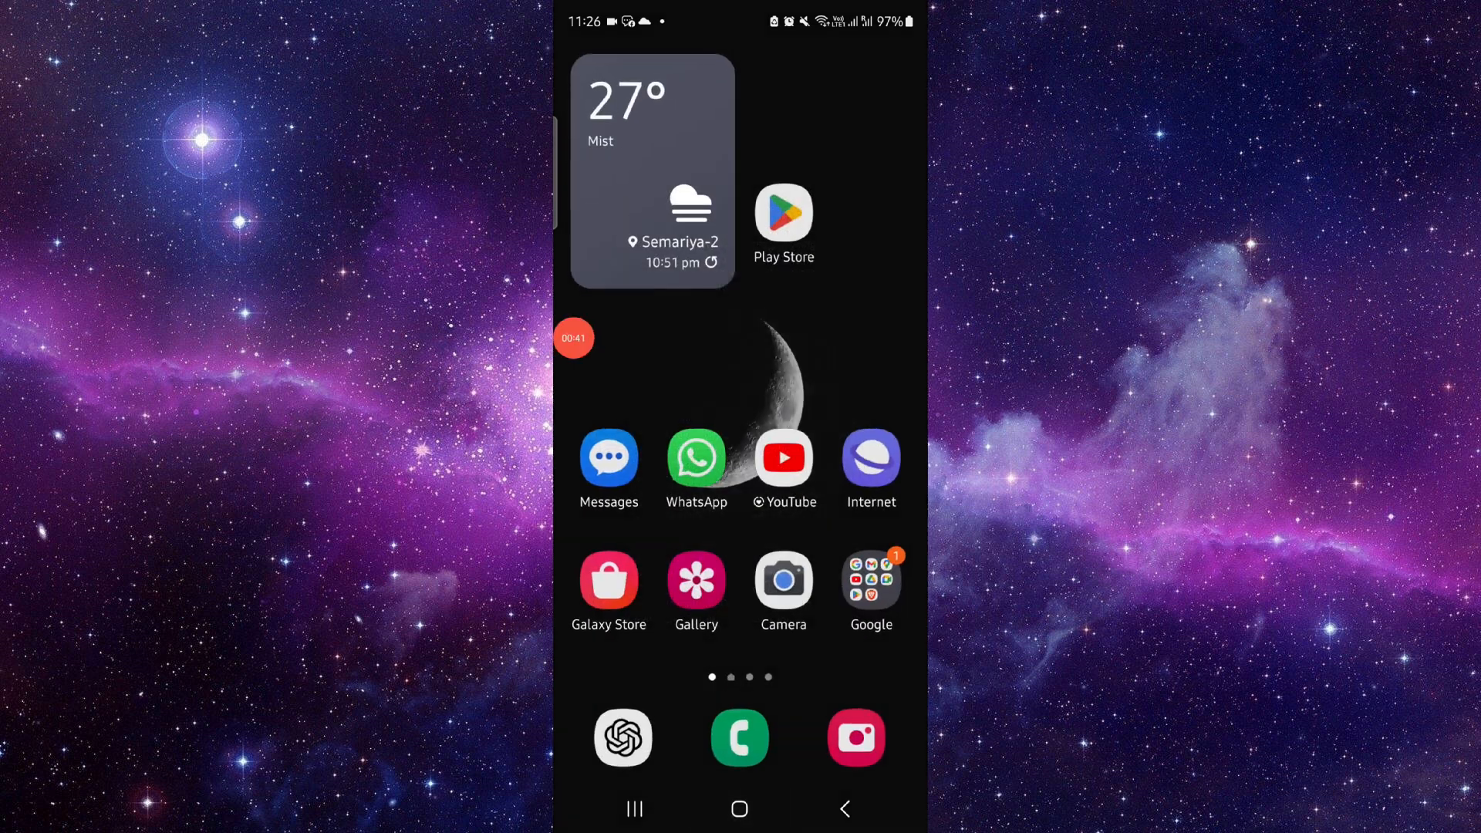